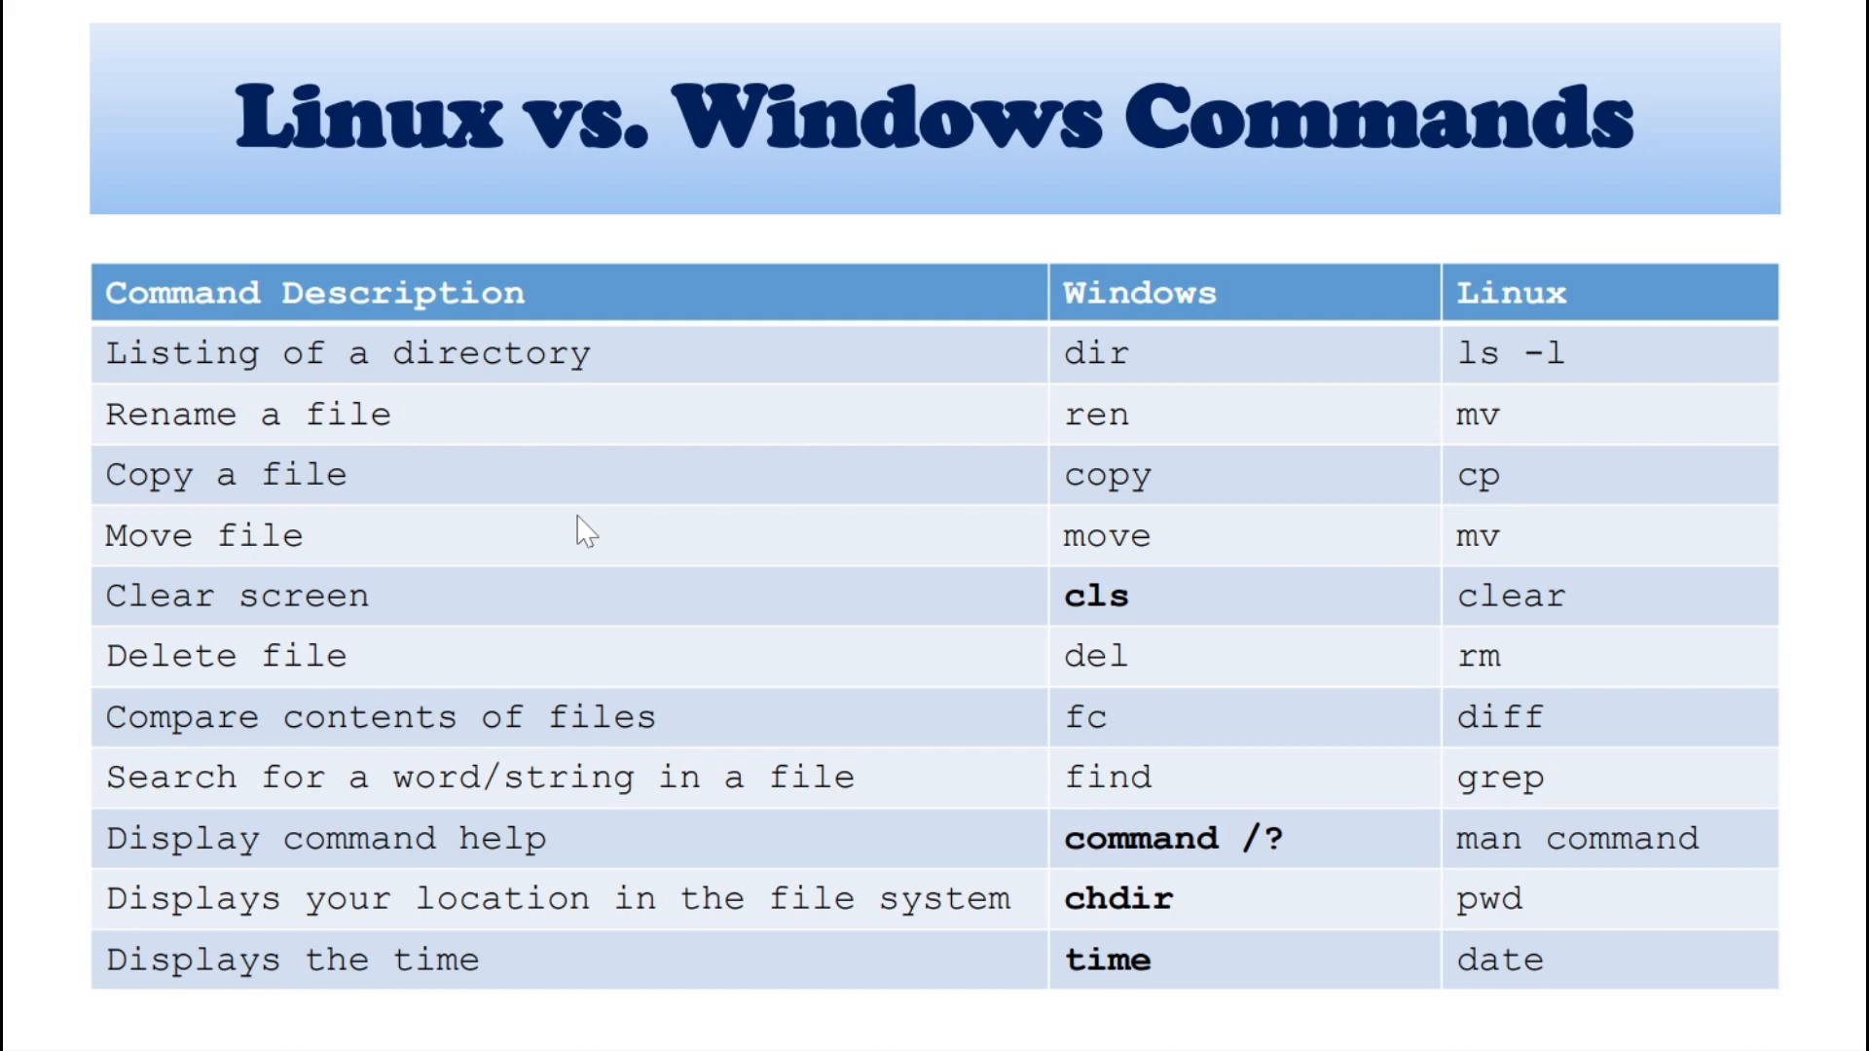
mouse_move(1616, 369)
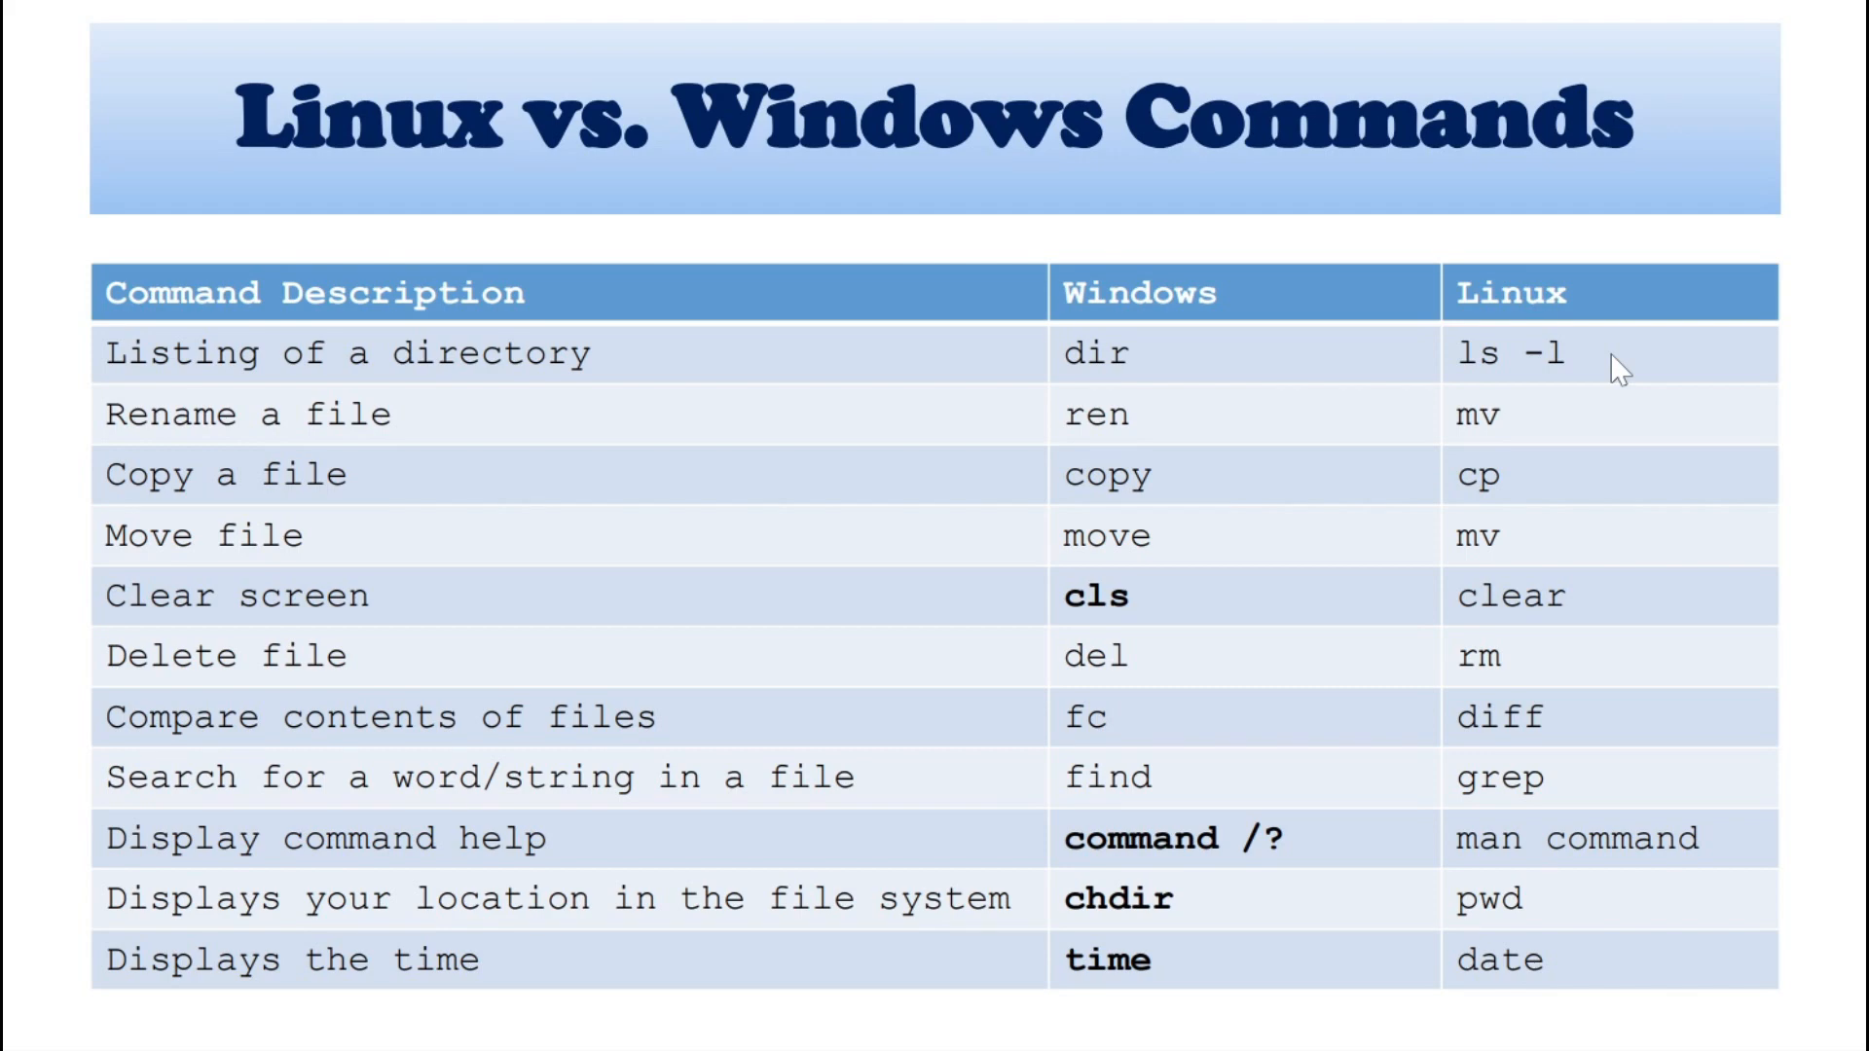
mouse_move(1046, 515)
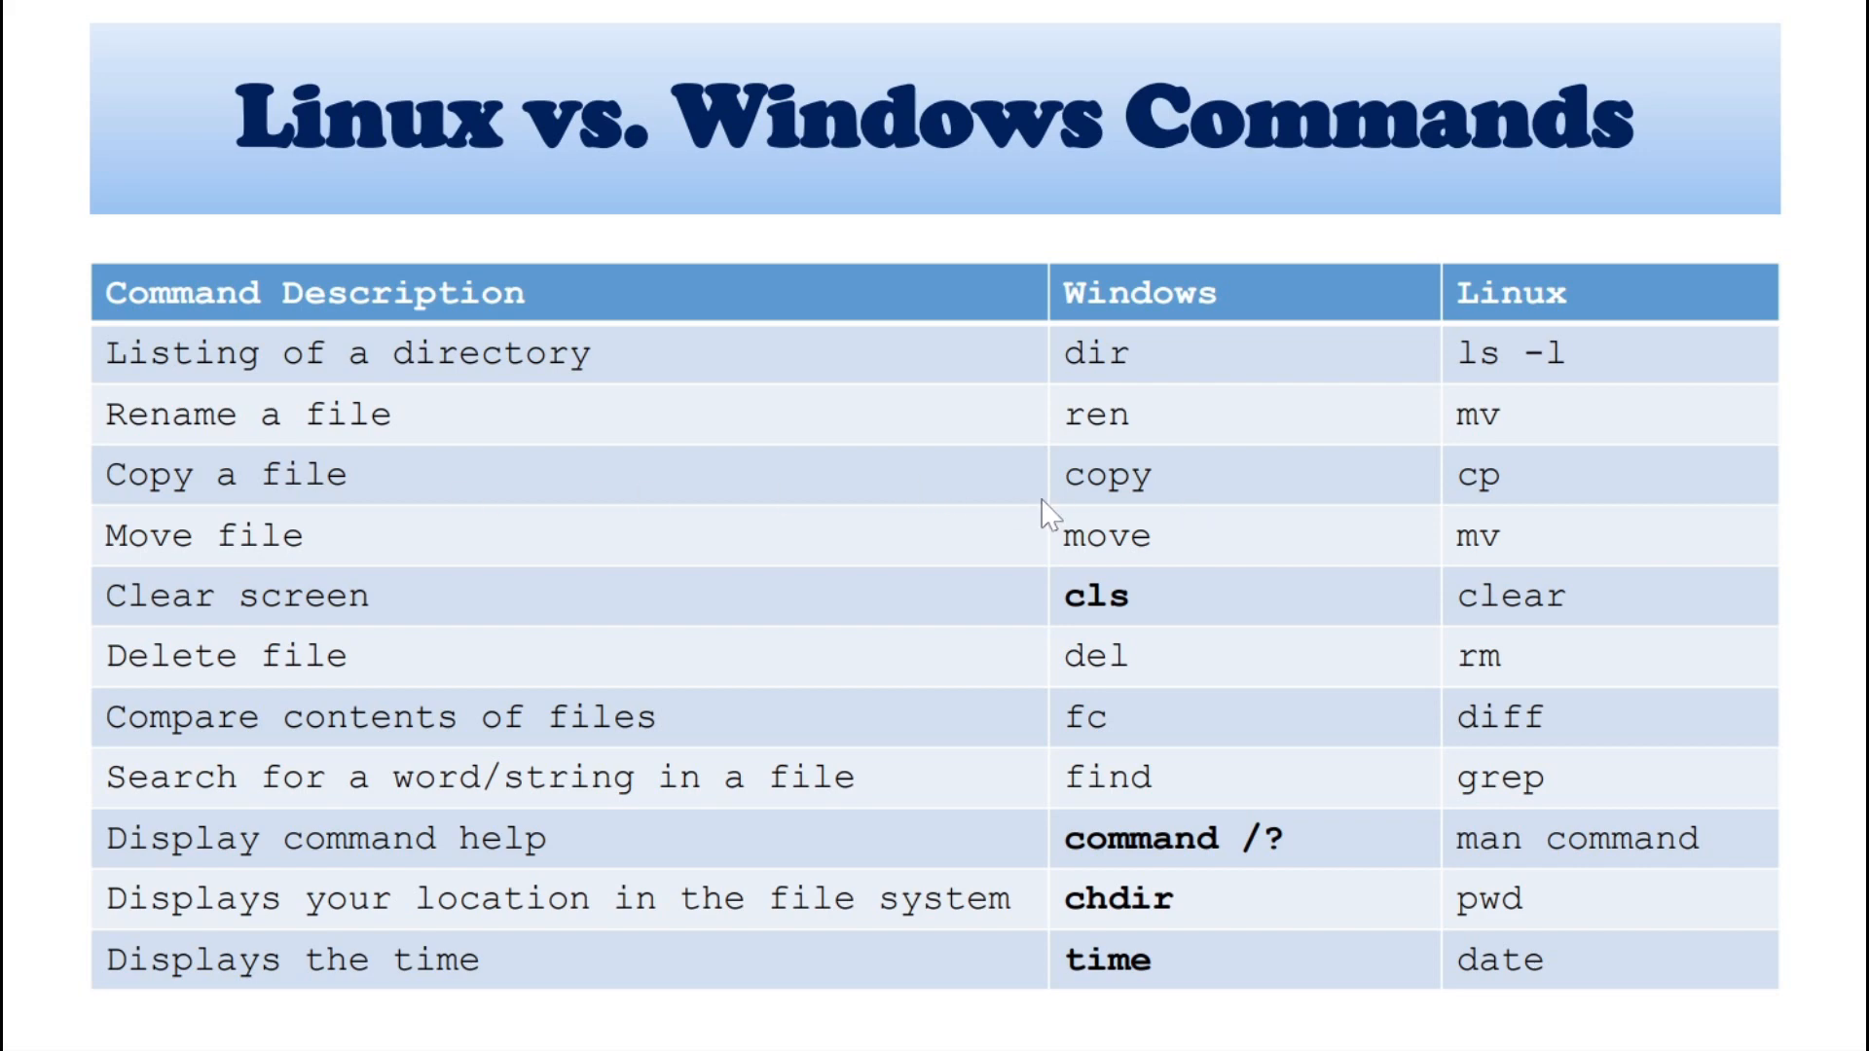
mouse_move(938, 628)
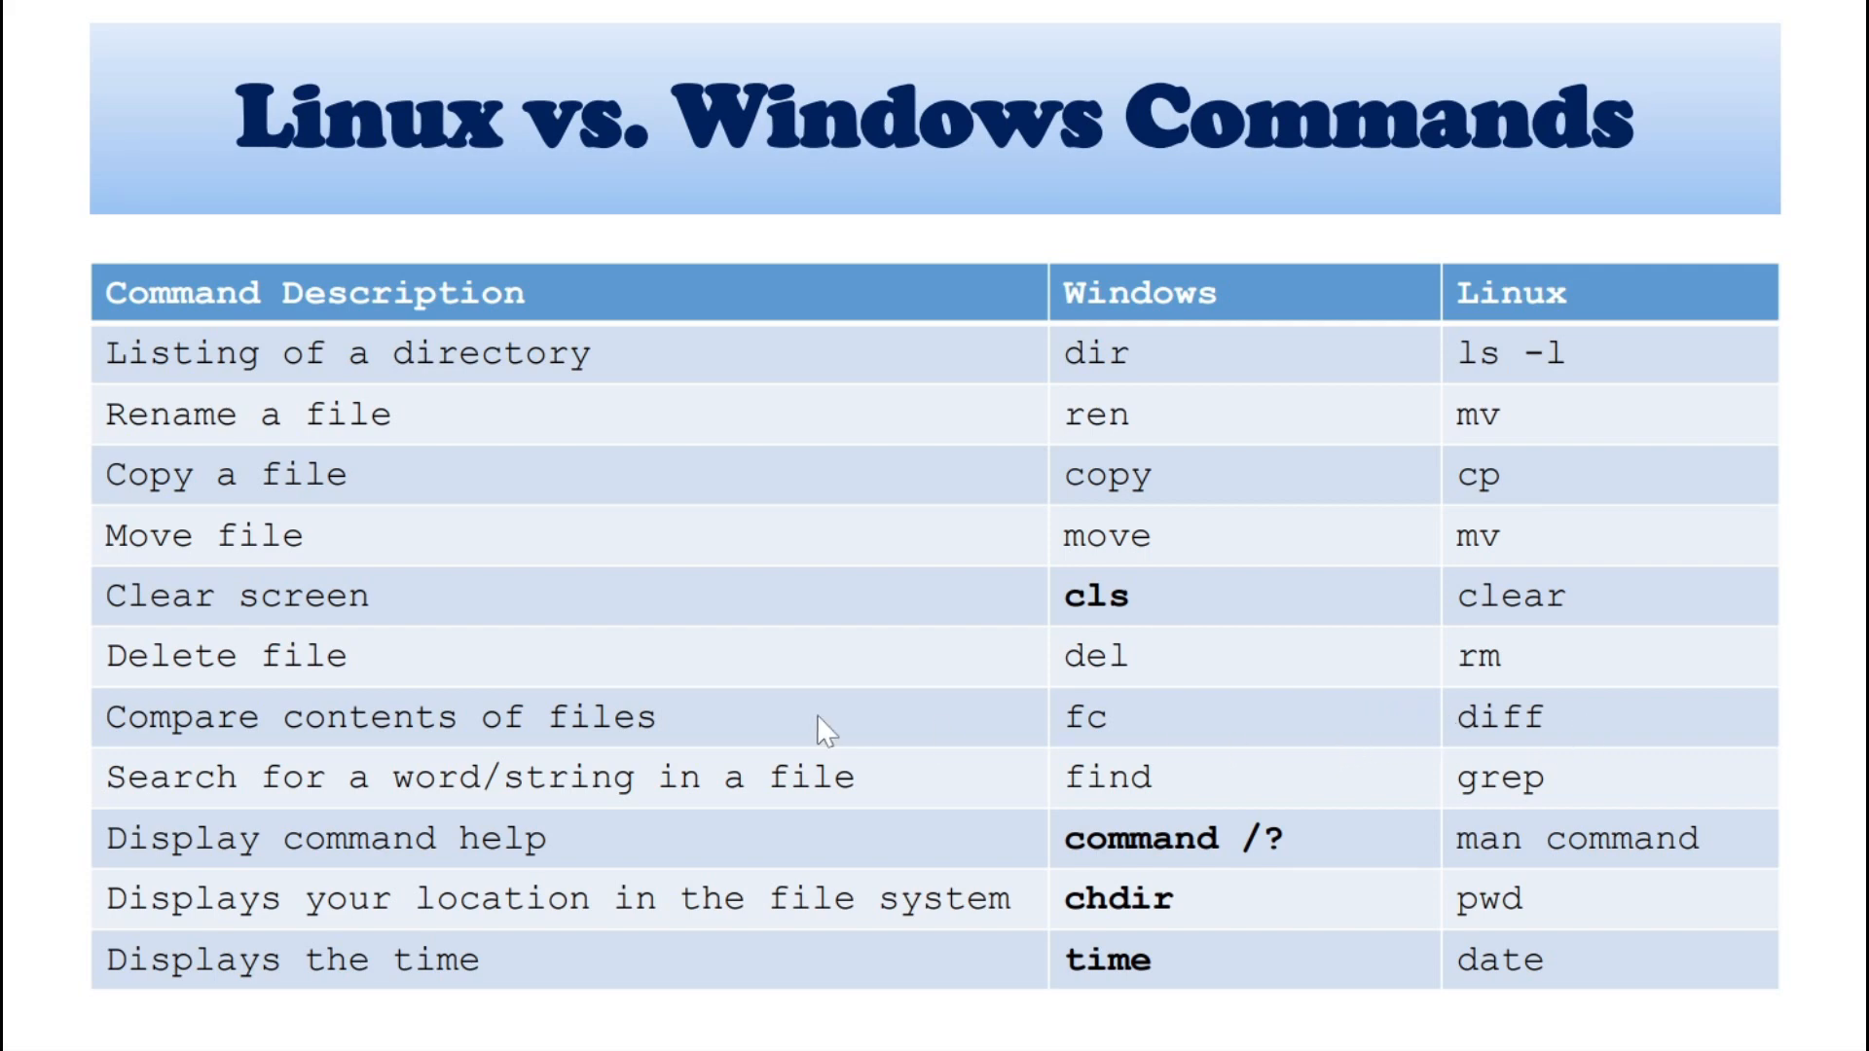
mouse_move(966, 823)
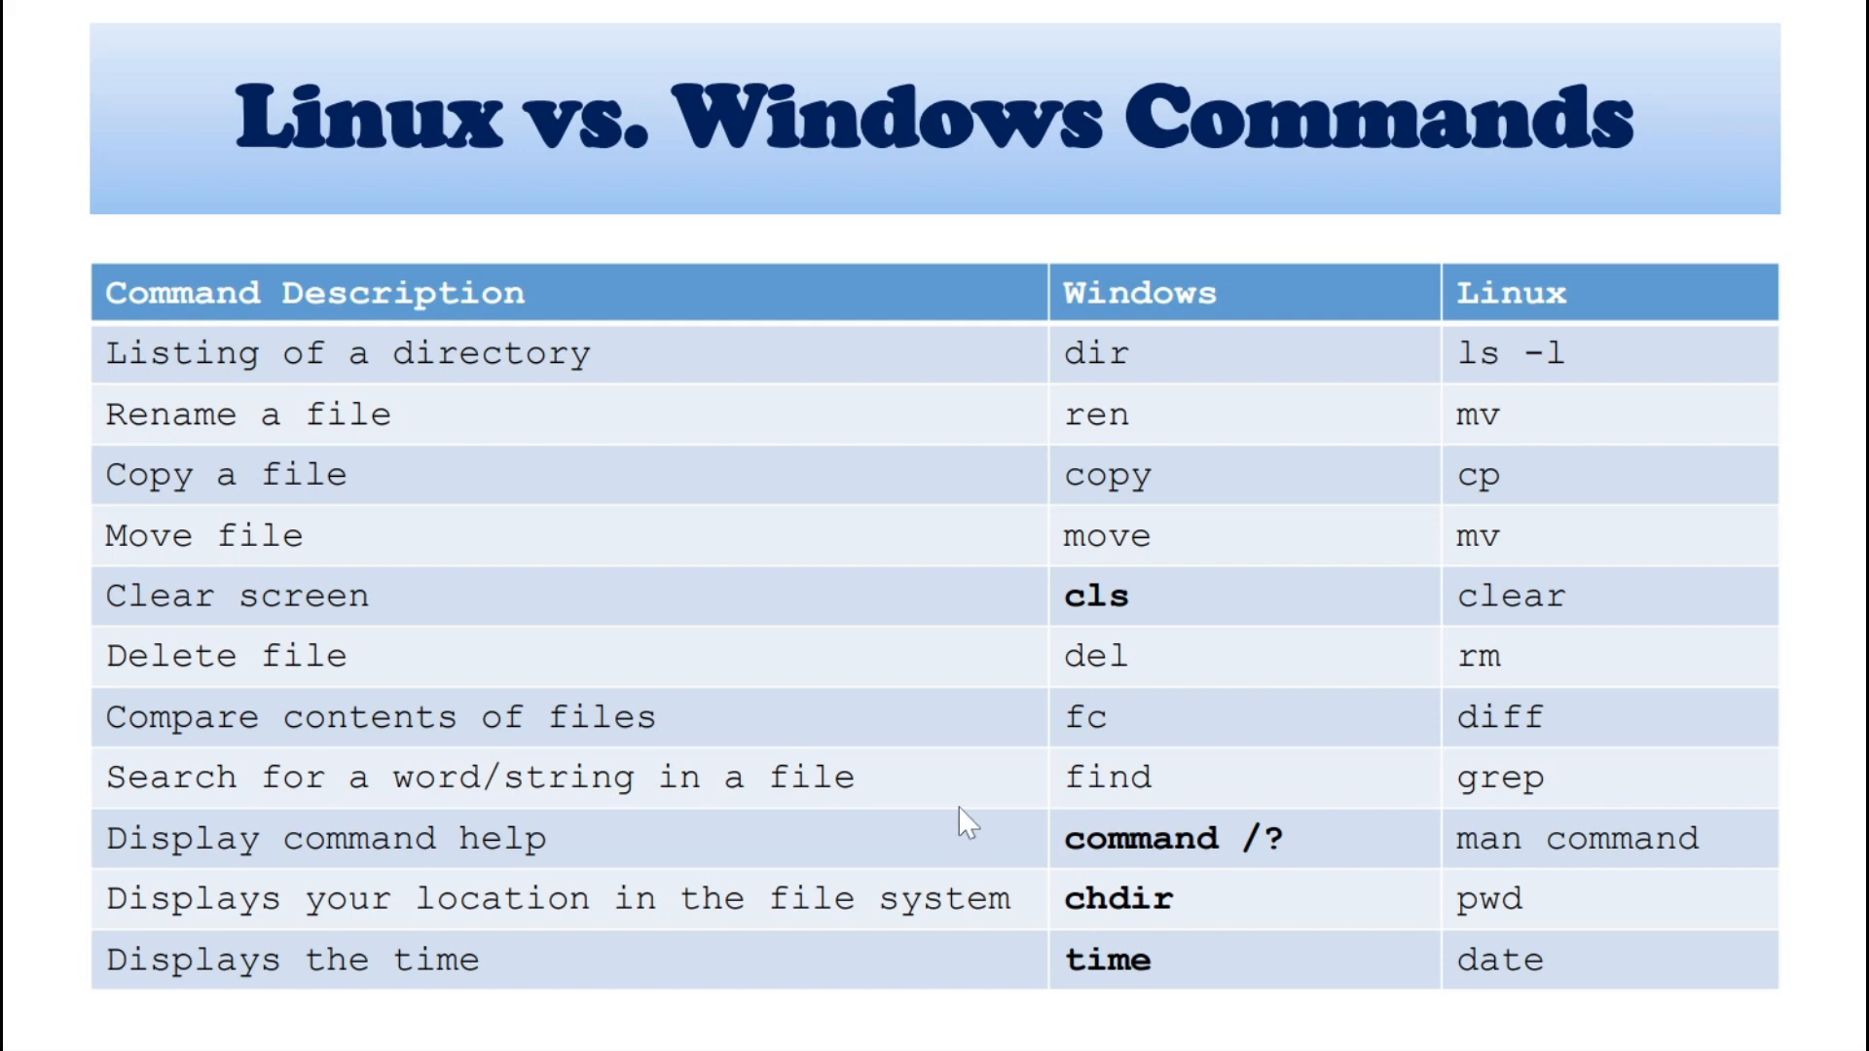
mouse_move(36, 833)
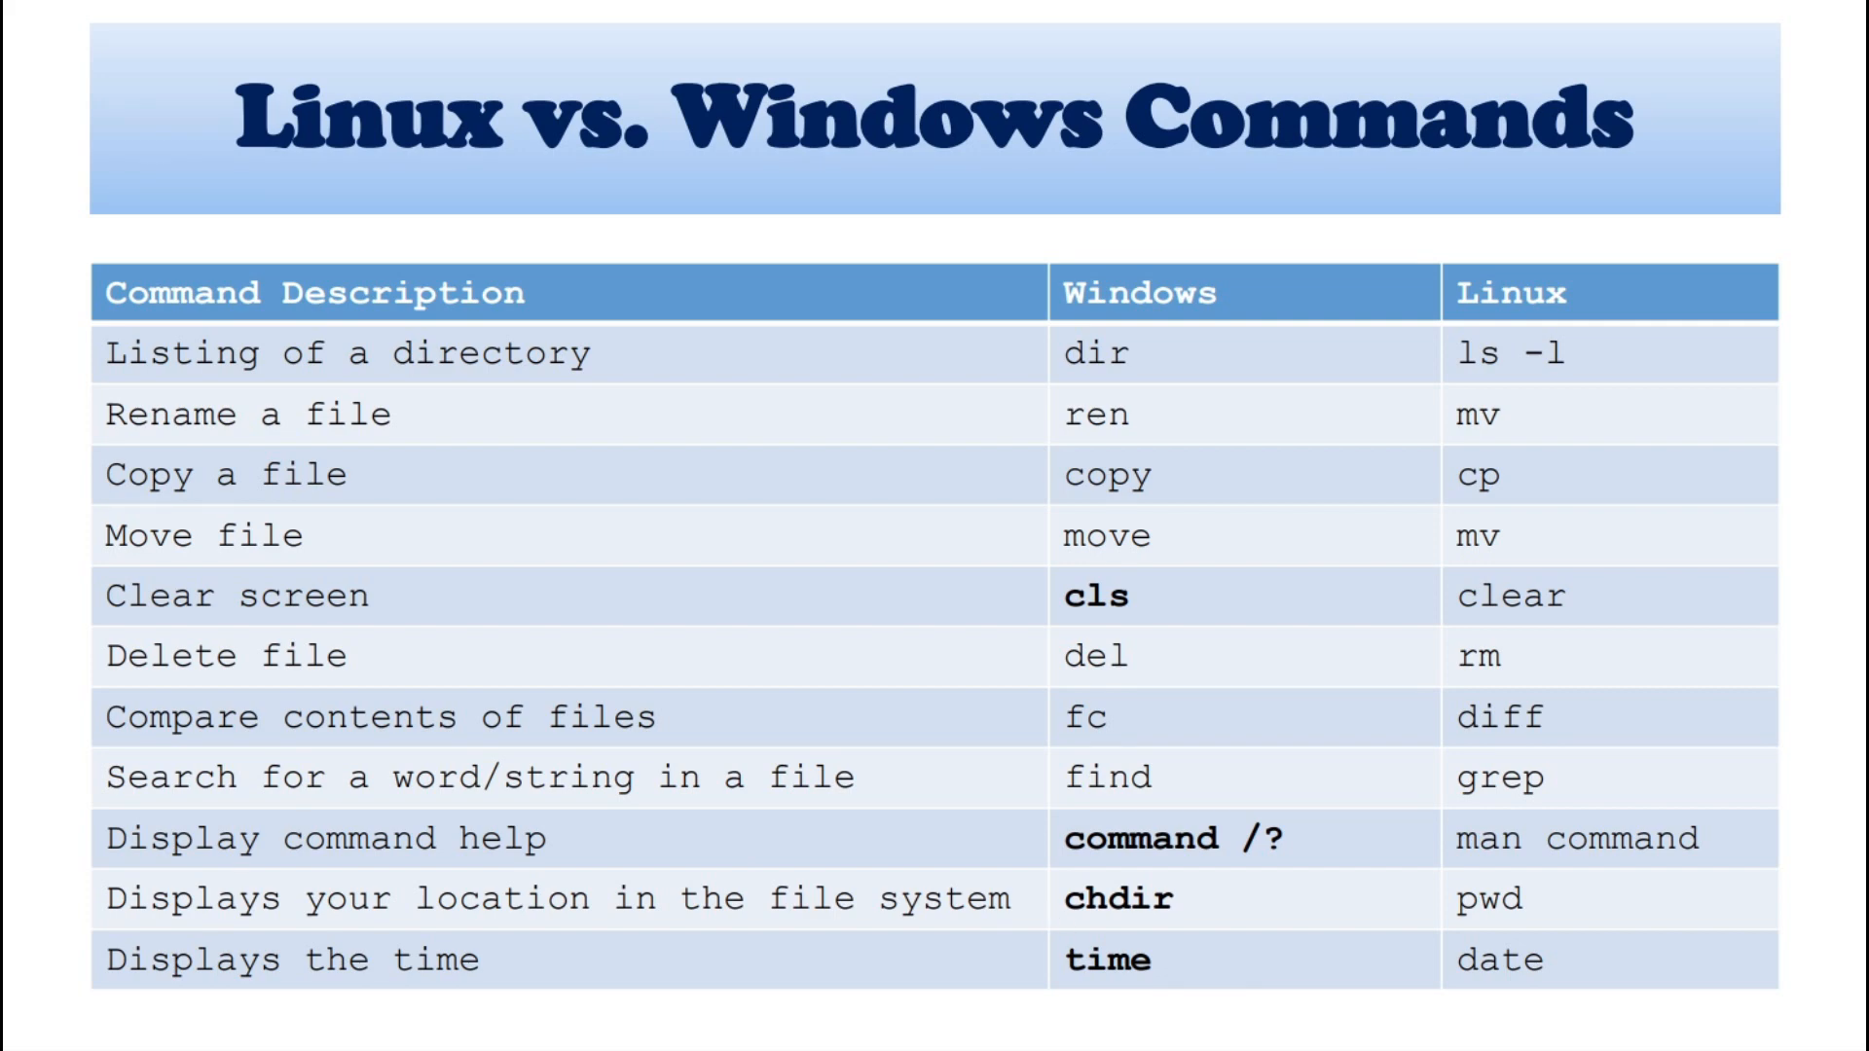
mouse_move(861, 1024)
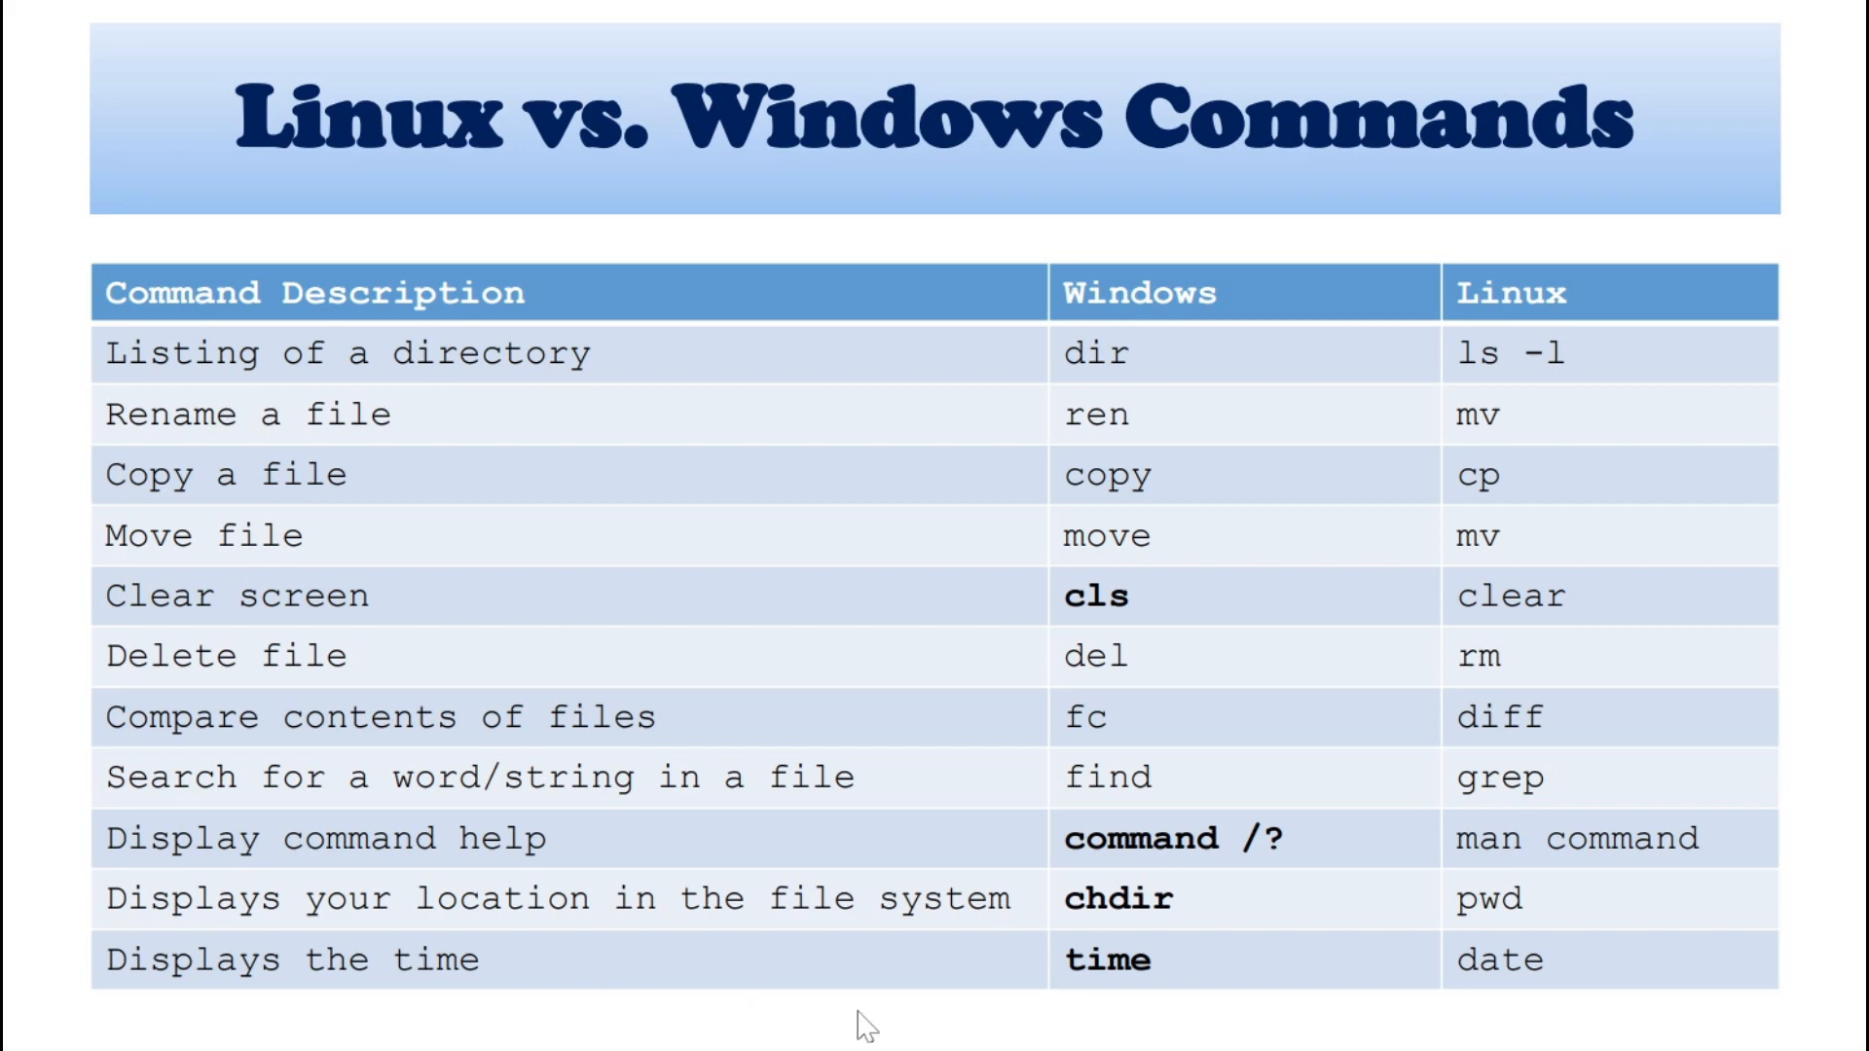
mouse_move(1657, 993)
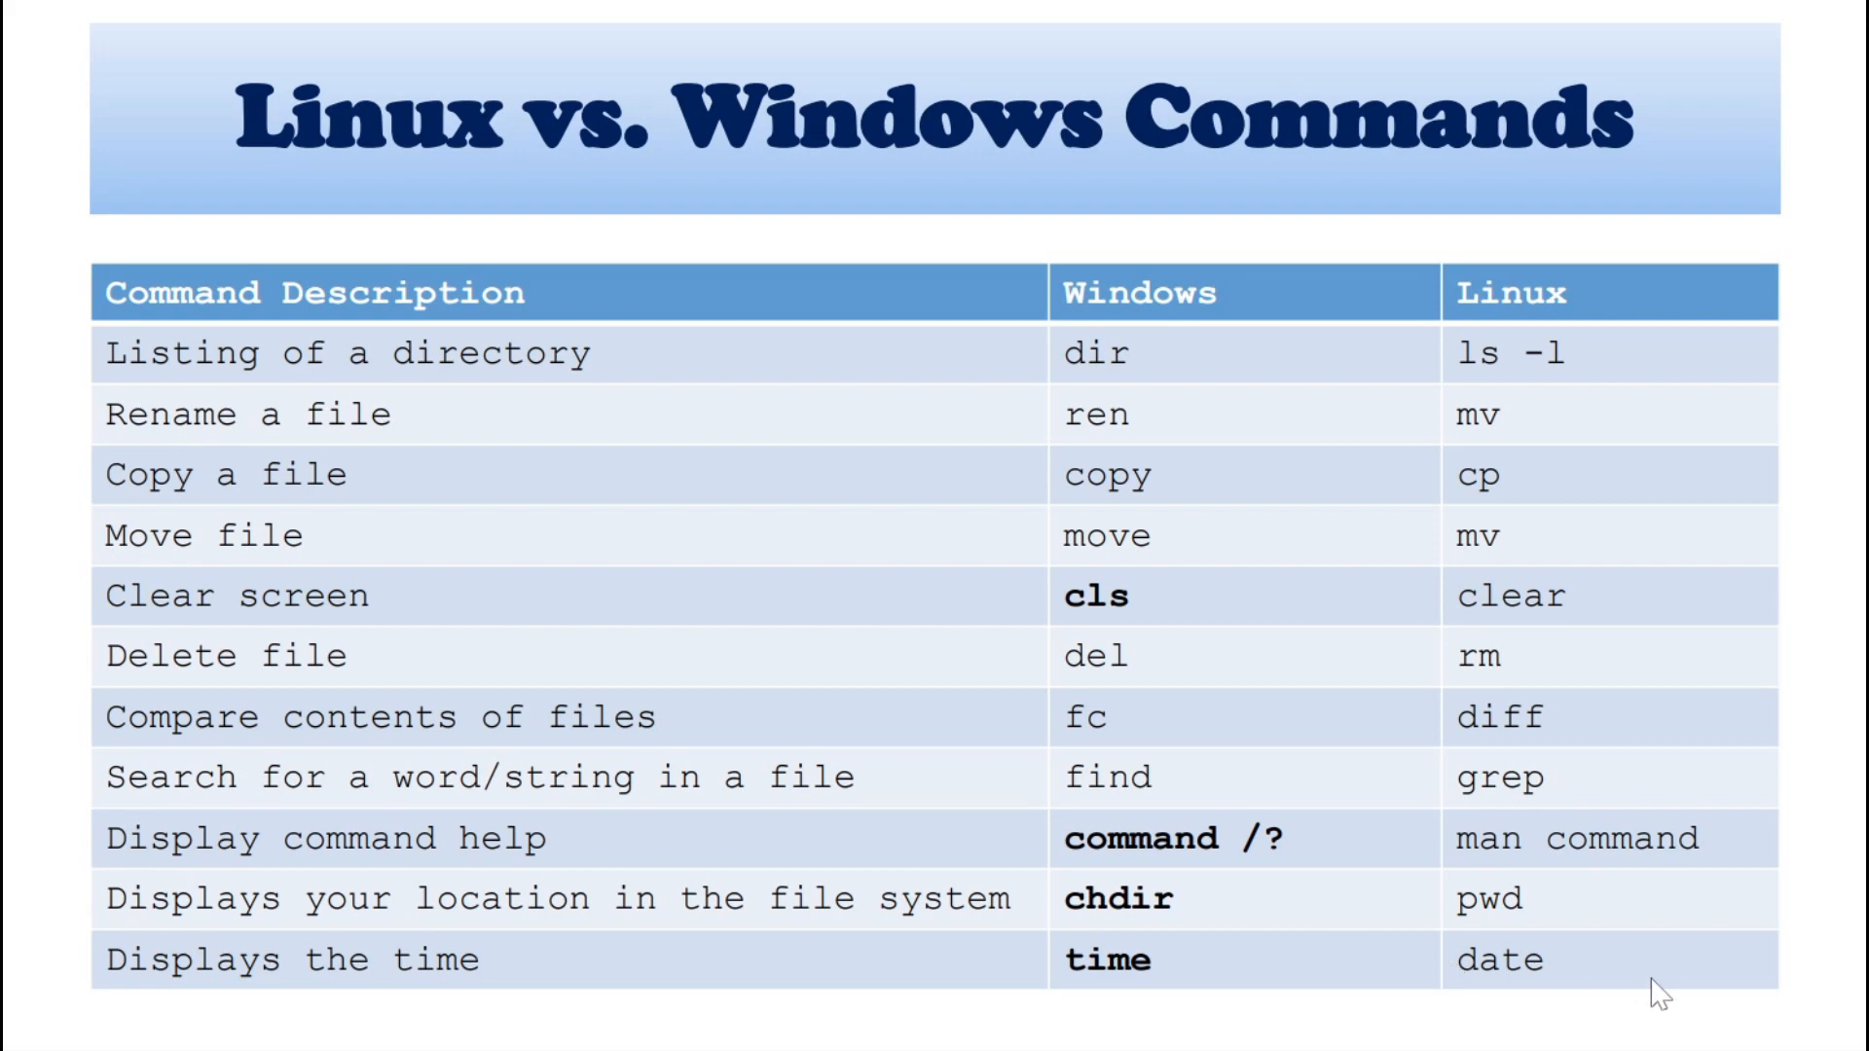